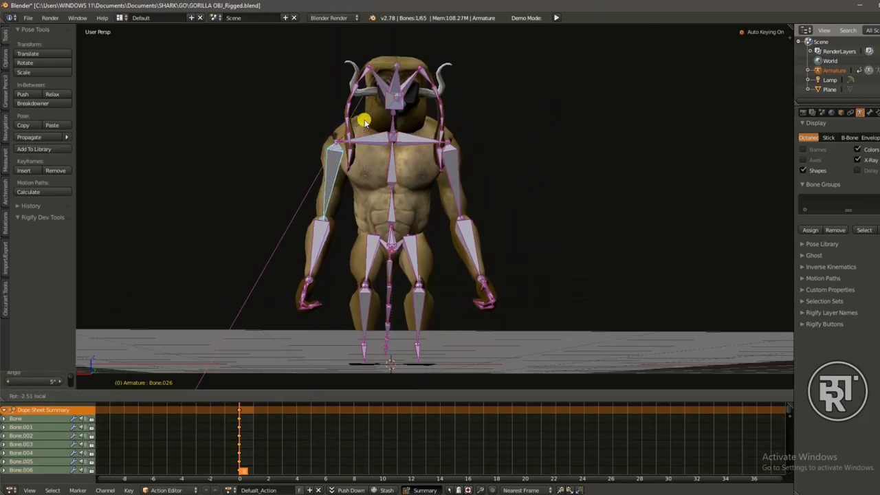
- Rotate the gorilla's thigh into a walking stride, viewed from the side
drag(364, 121, 337, 103)
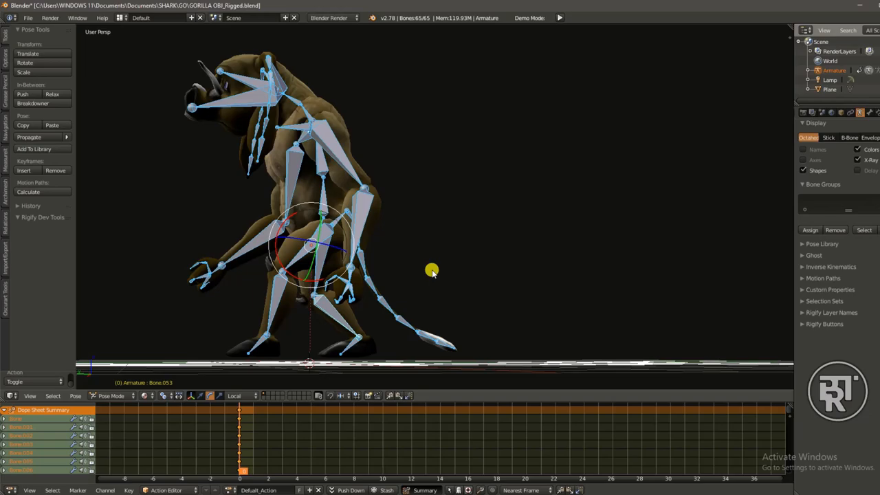
drag(434, 271, 399, 317)
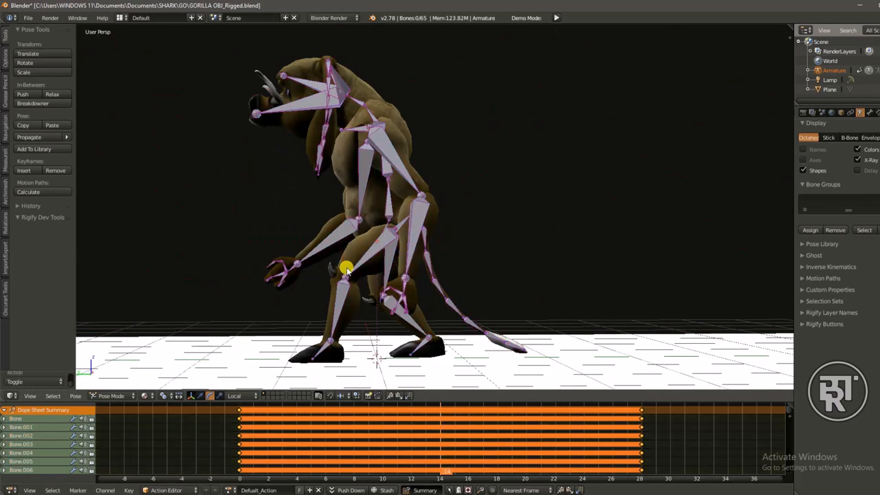
- Swing the leg and shoulder into the opposite stride from the gorilla's other side
drag(348, 268, 437, 356)
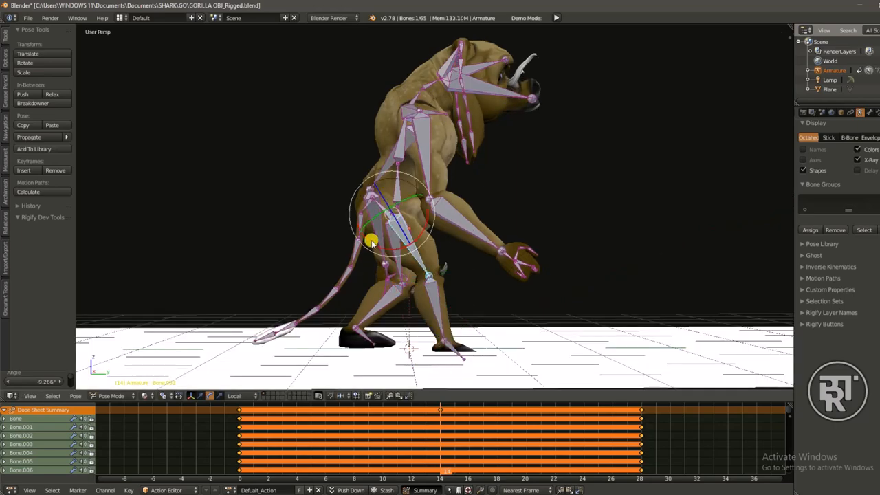
drag(371, 241, 516, 210)
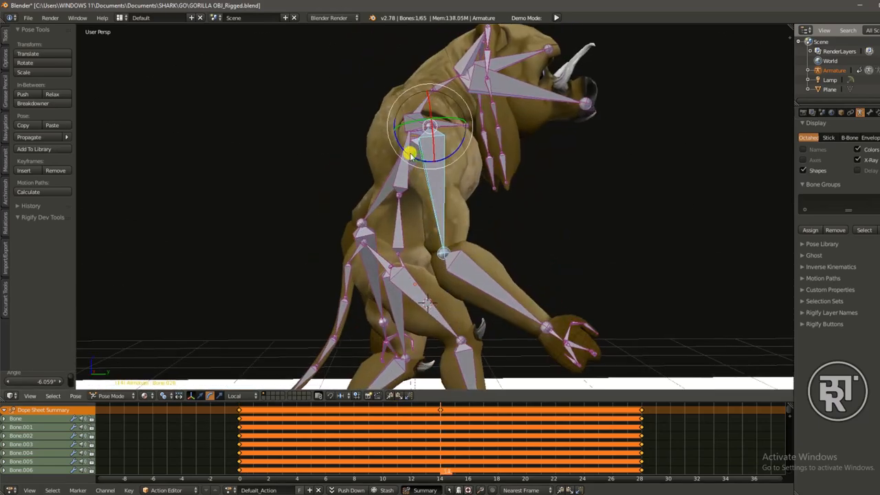
click(240, 418)
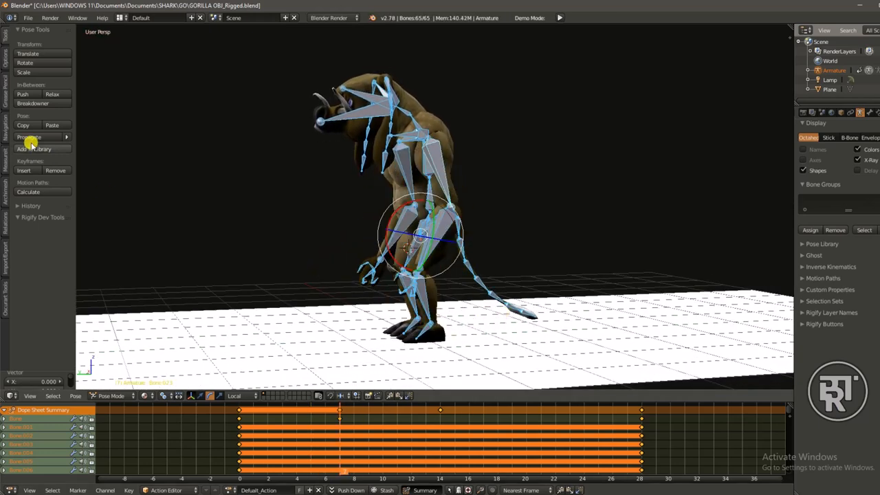
- Key in-between leg poses at frames 7 and 21, with tweak keys near 4 and 17
click(536, 418)
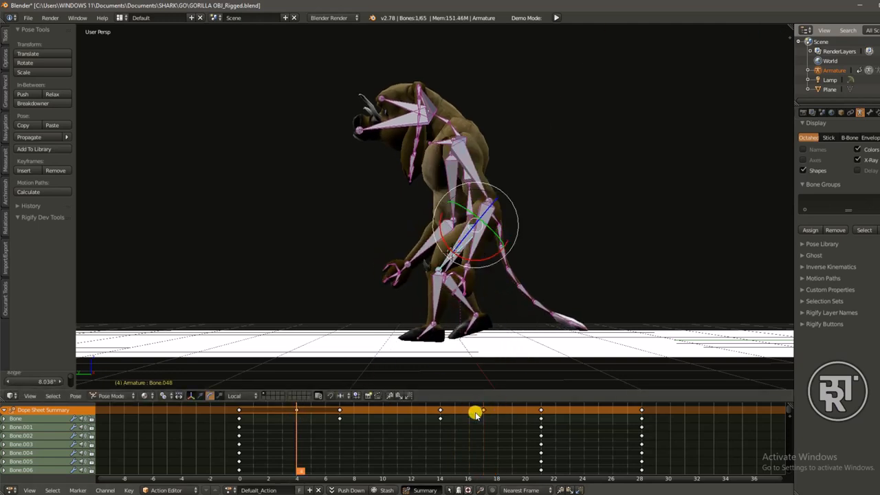
- Tilt the lower leg and move the in-between key from frame 17 toward 24
drag(475, 413, 296, 411)
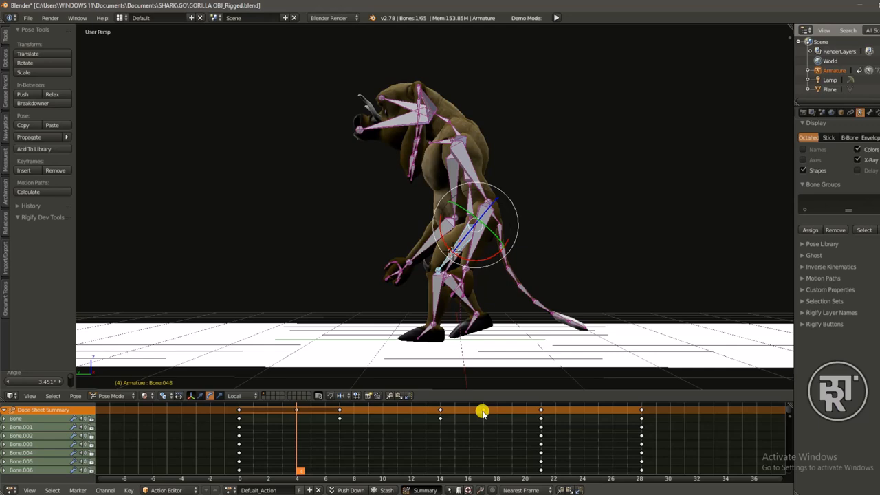
click(484, 413)
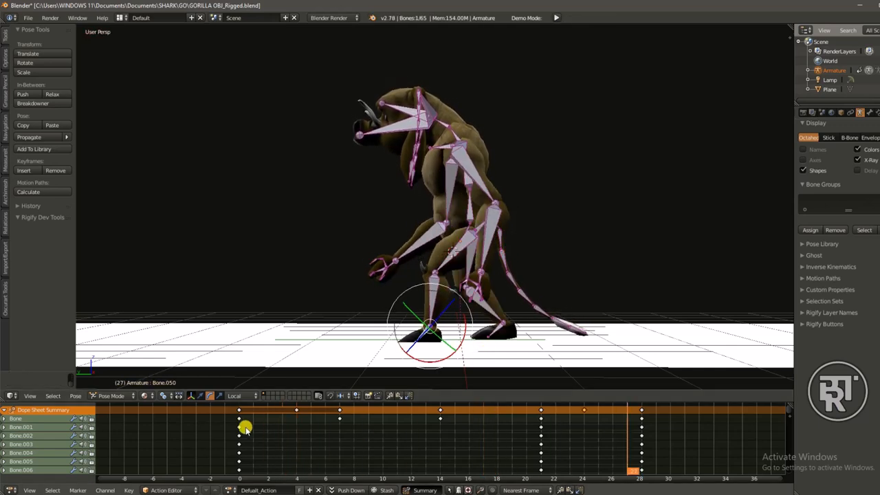
- Rotate the back and front foot bones and the shin so the feet rest flat
click(282, 474)
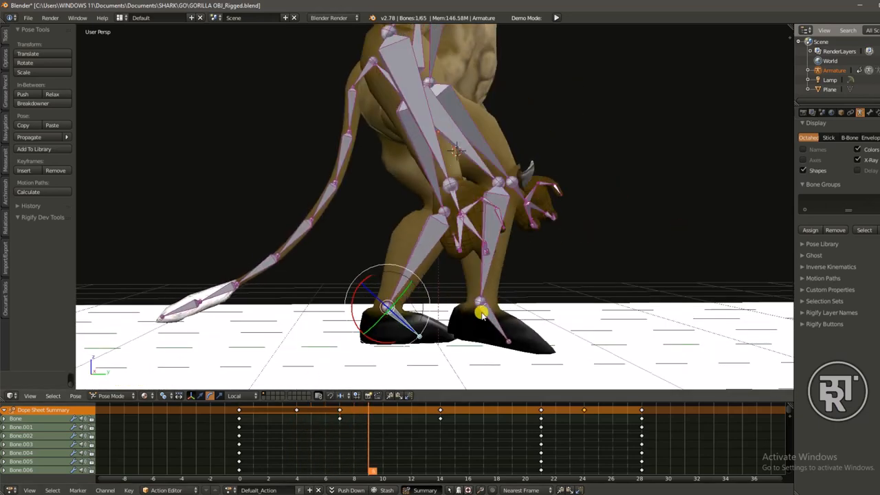
click(461, 432)
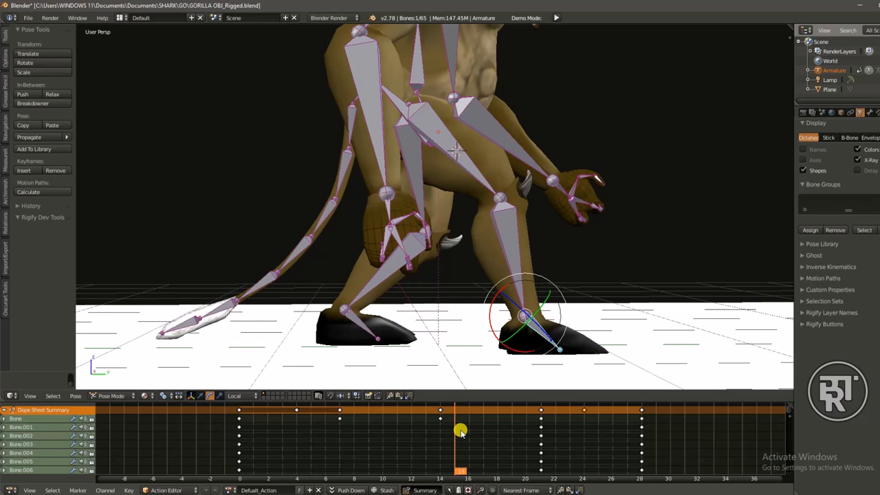
drag(461, 426, 499, 434)
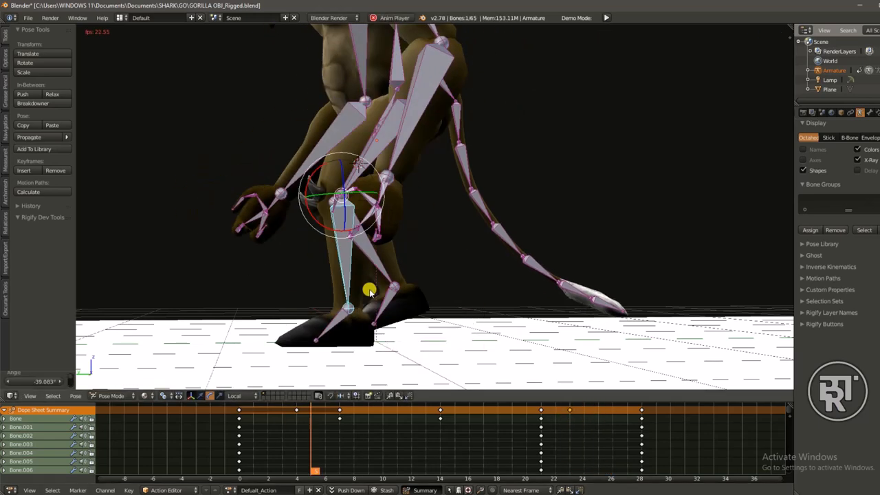
click(336, 413)
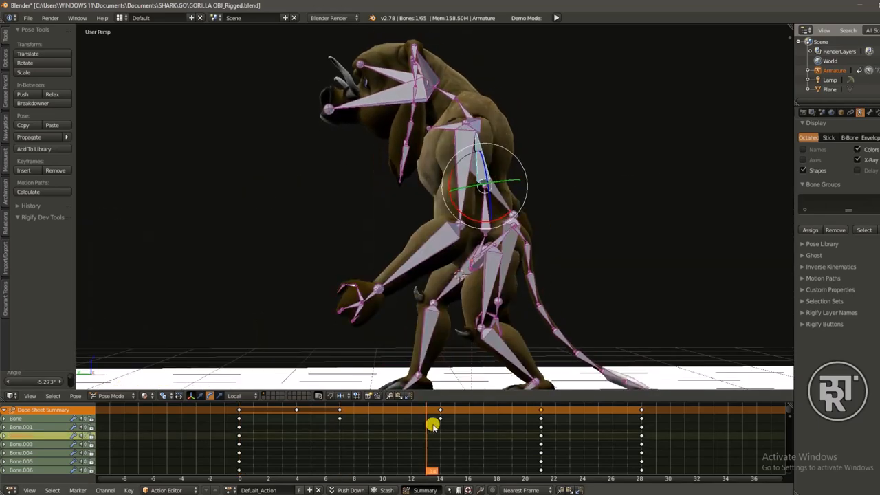
- Select one bone's keys and rotate the torso for the frame 10 and 22 keys
click(256, 468)
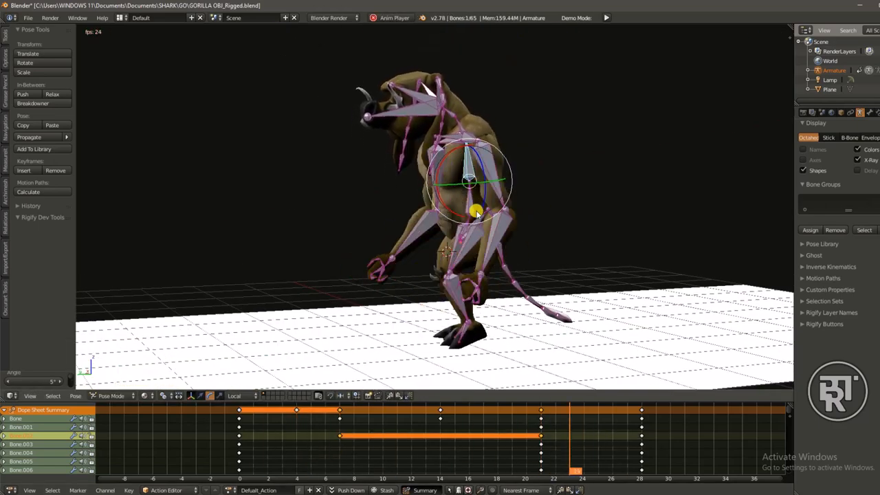
click(607, 18)
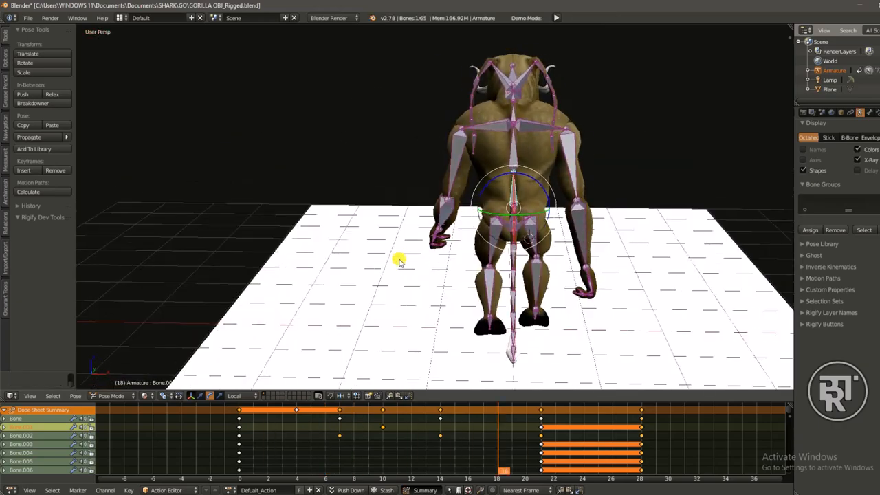
- Drop the frame-10 keys and rotate a hip or leg bone at frame 14
click(296, 411)
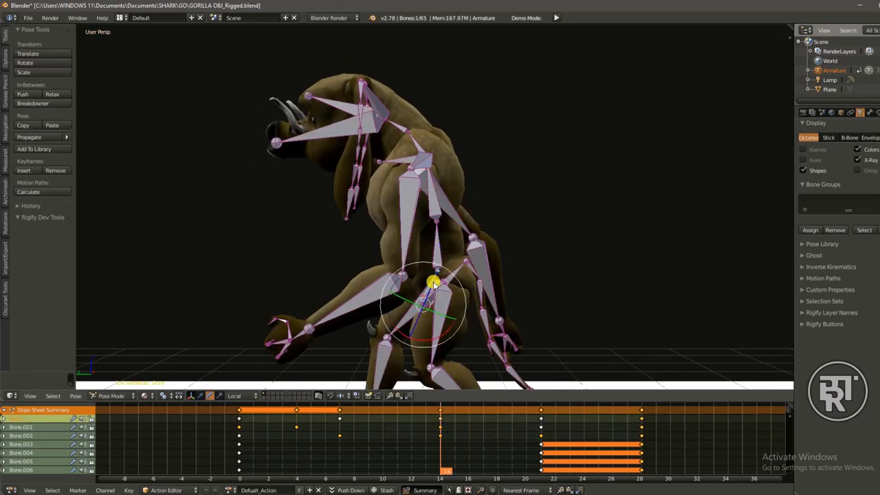
- Rotate the leg bone at frame 14 with auto-keying on to adjust the stride
drag(433, 282, 395, 310)
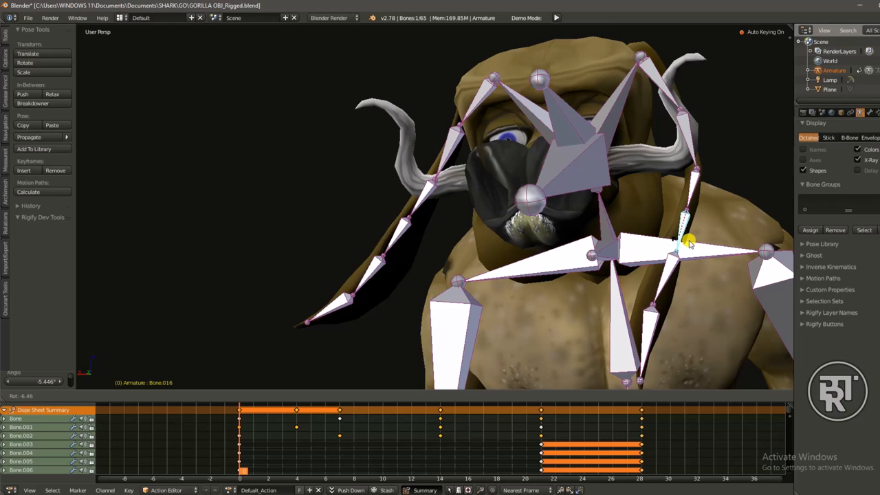
- Select the jaw bone, view the face without X-Ray, then view the gorilla from behind
click(681, 247)
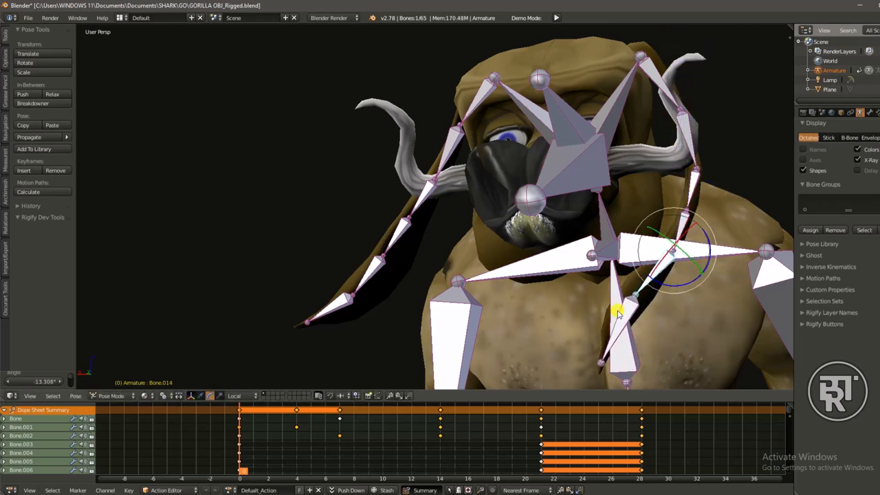
click(636, 296)
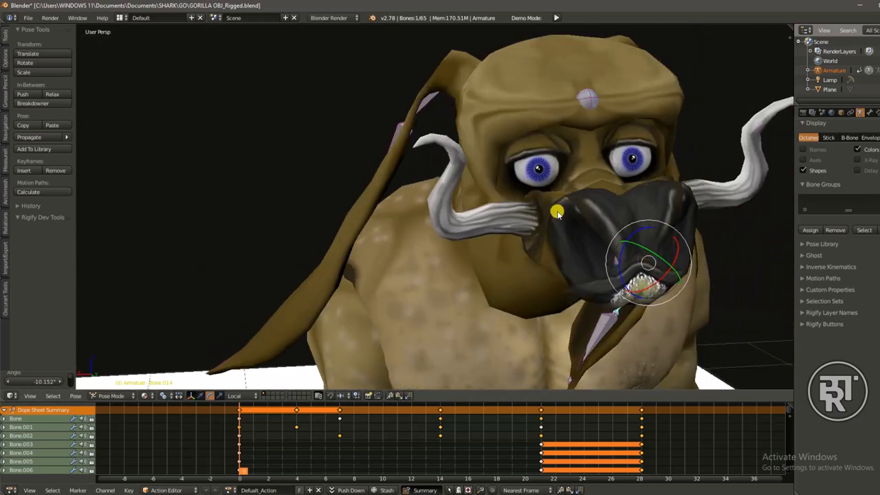
click(606, 17)
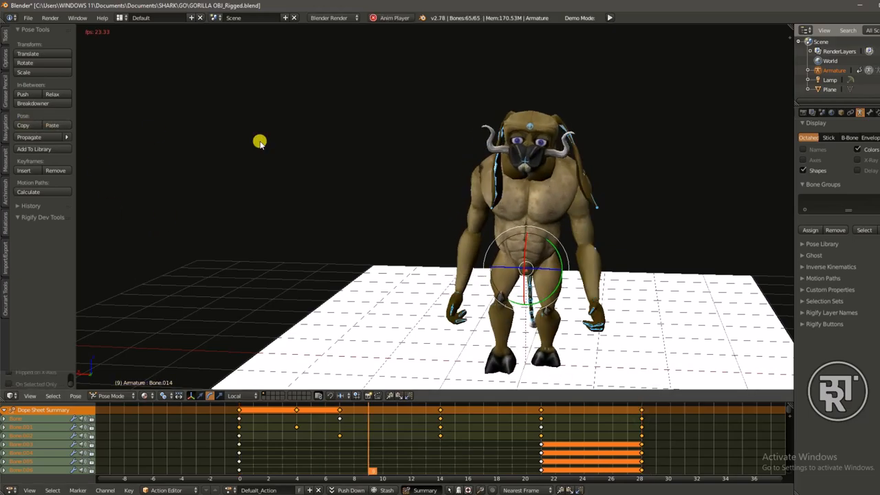
drag(260, 142, 557, 142)
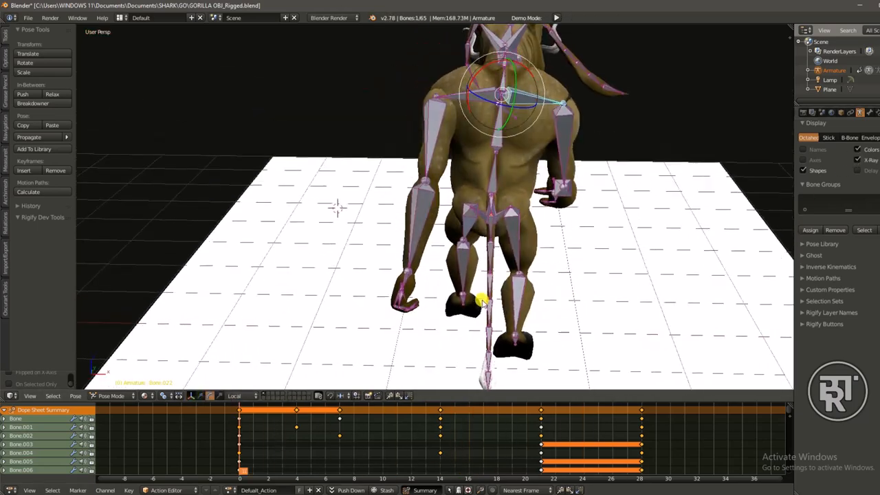
- Swing the tail base and lower tail sideways, keying the lower tail at frame 28
click(441, 430)
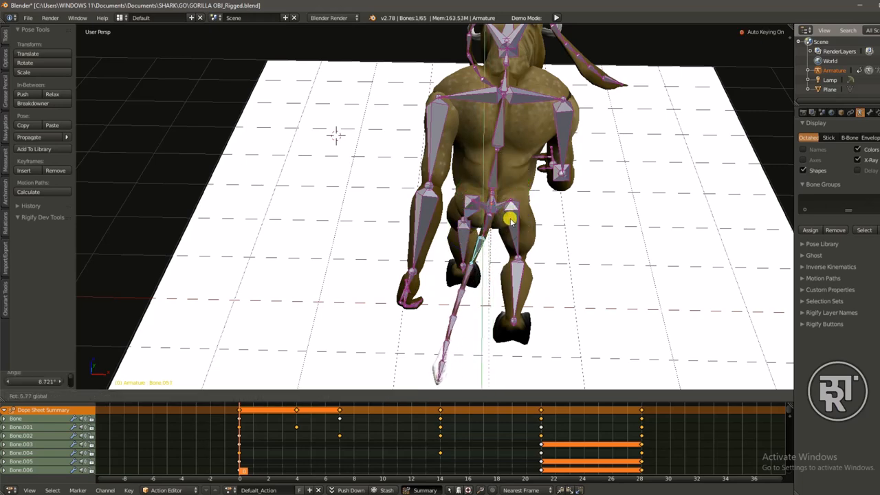
drag(512, 221, 430, 313)
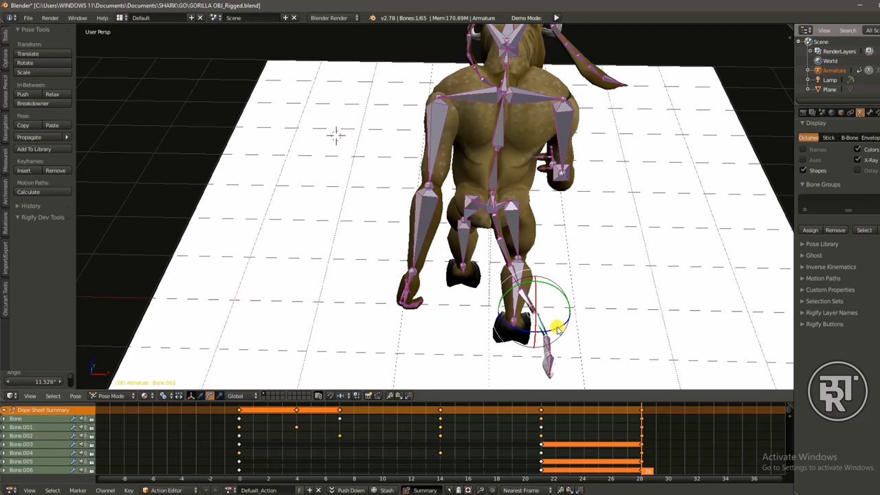
drag(550, 327, 560, 344)
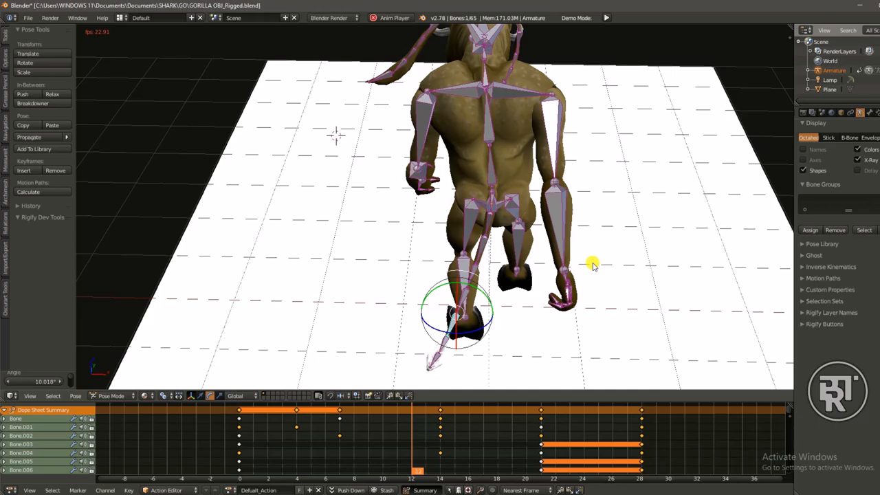
click(241, 421)
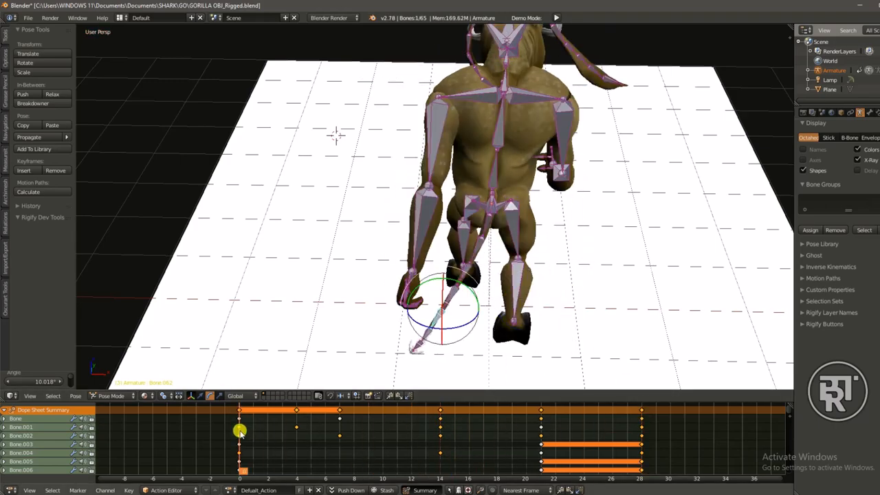
- Swing the tail to the other side at frame 14 and rotate it at frame 7
click(440, 410)
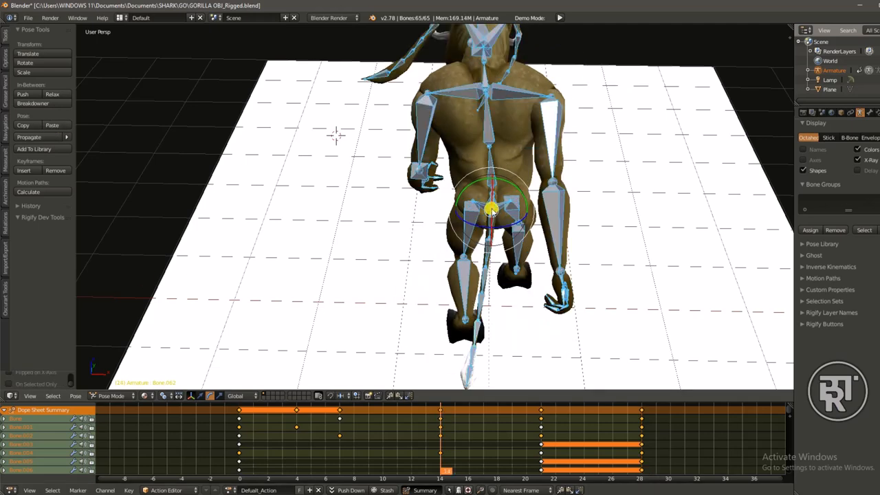
drag(492, 210, 540, 316)
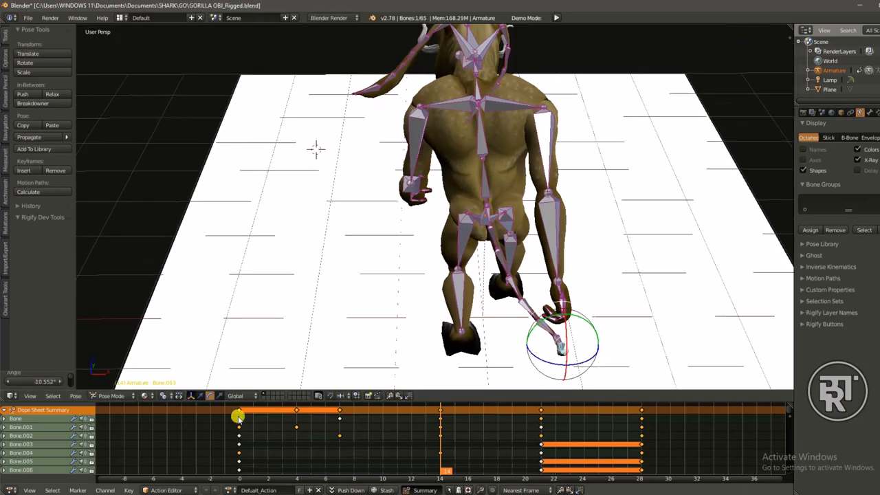
click(438, 415)
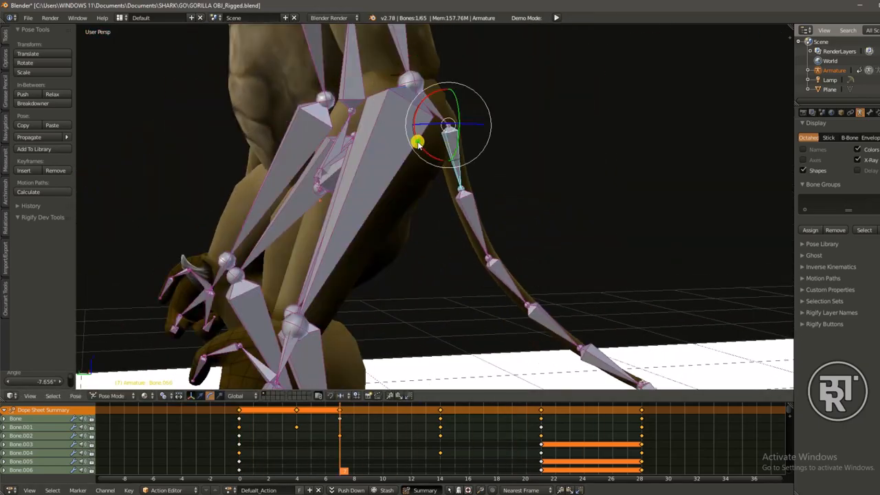
click(557, 18)
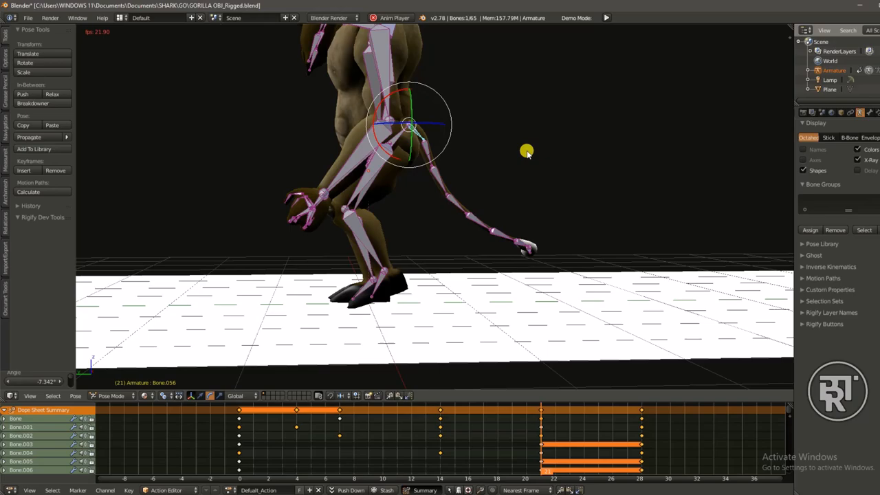